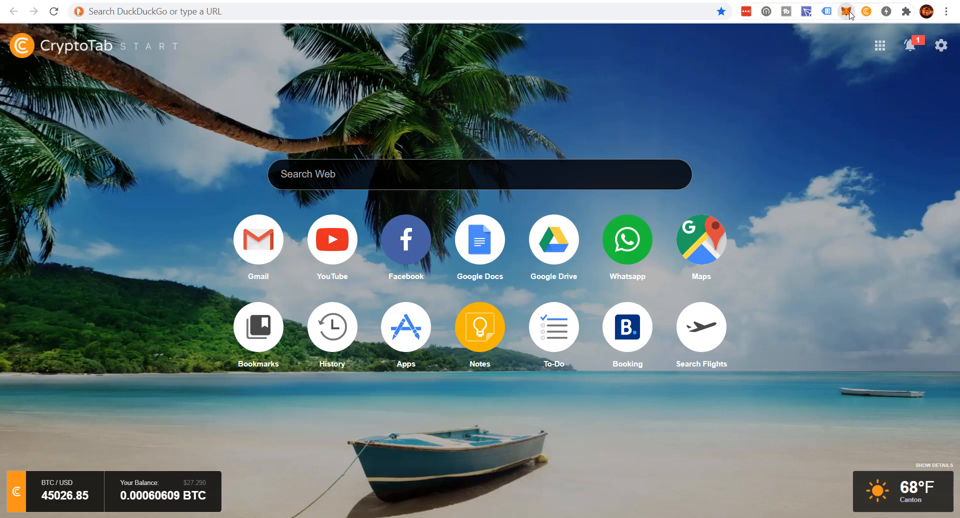
Bring up the MetaMask wallet from the browser toolbar, showing Account 1 on Binance Smart Chain
{"action": "left_click", "coordinate": [847, 11]}
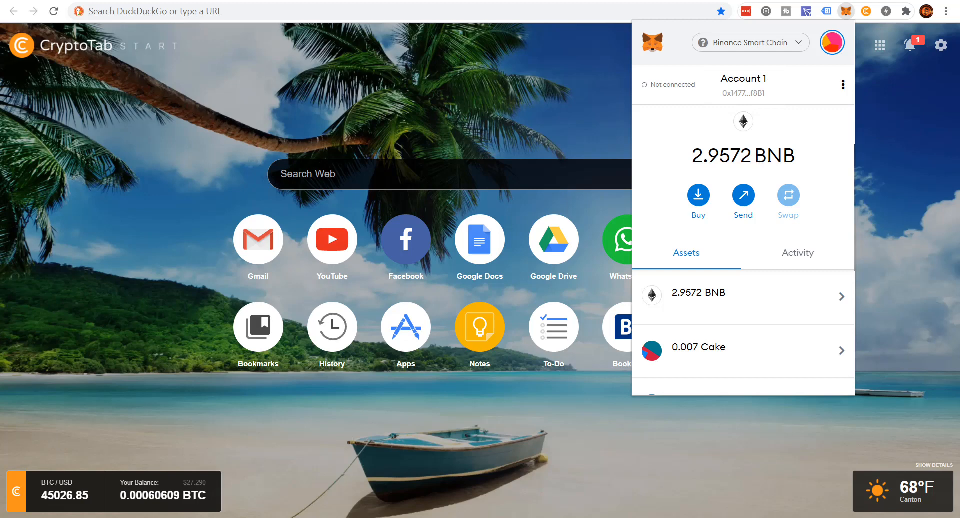
{"action": "mouse_move", "coordinate": [738, 121]}
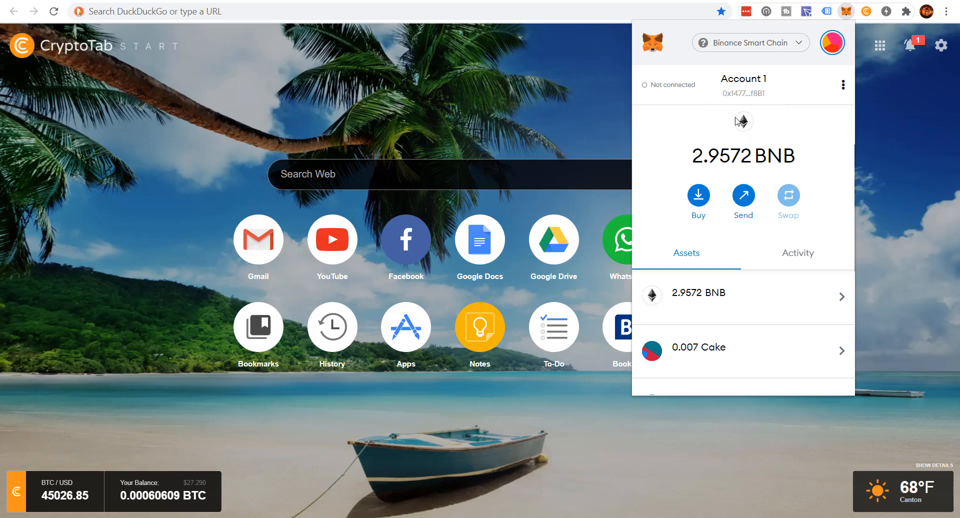
{"action": "mouse_move", "coordinate": [743, 121]}
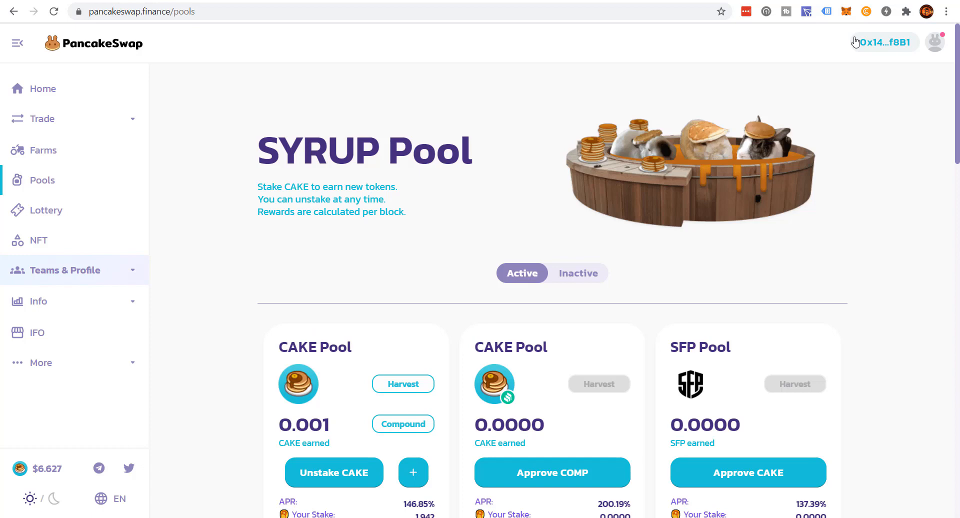
{"action": "mouse_move", "coordinate": [841, 50]}
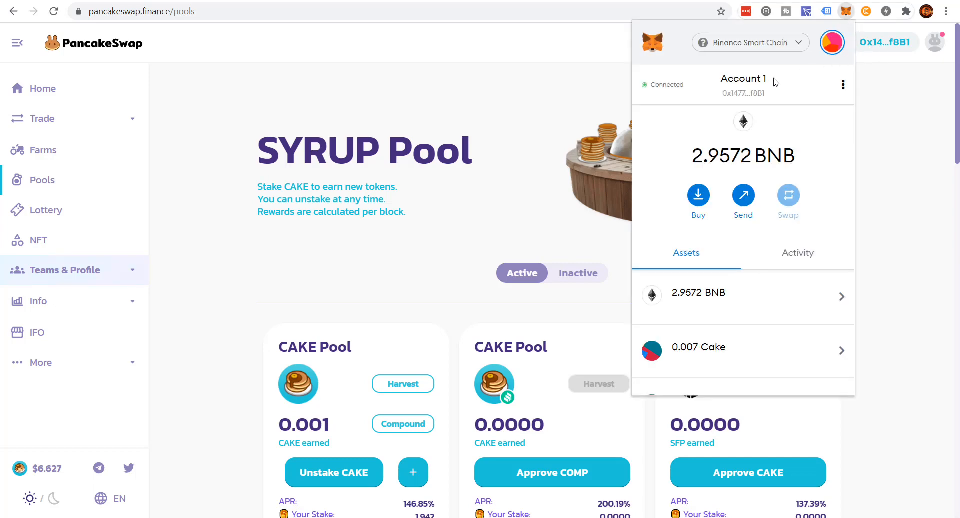
Switch the wallet to Ethereum Mainnet and bring the network list back up to inspect it
{"action": "left_click", "coordinate": [749, 43]}
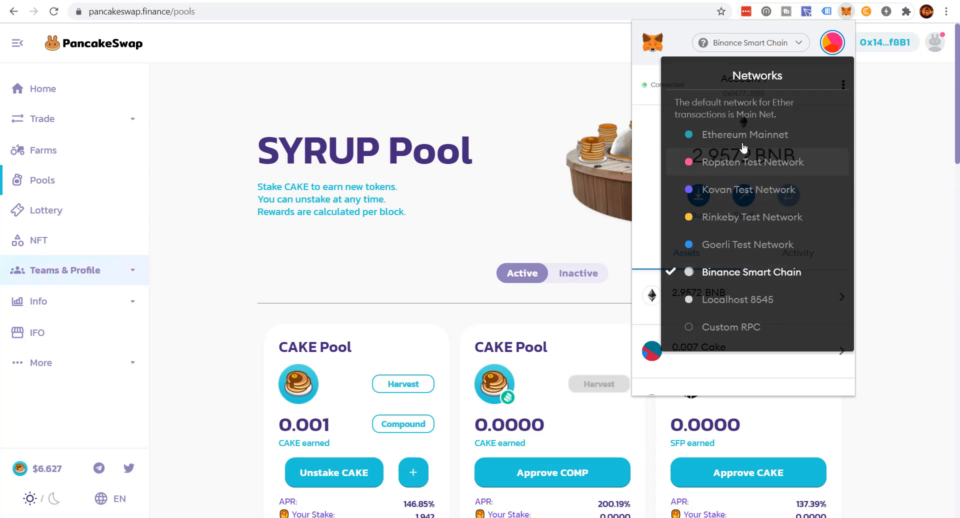
{"action": "left_click", "coordinate": [744, 134]}
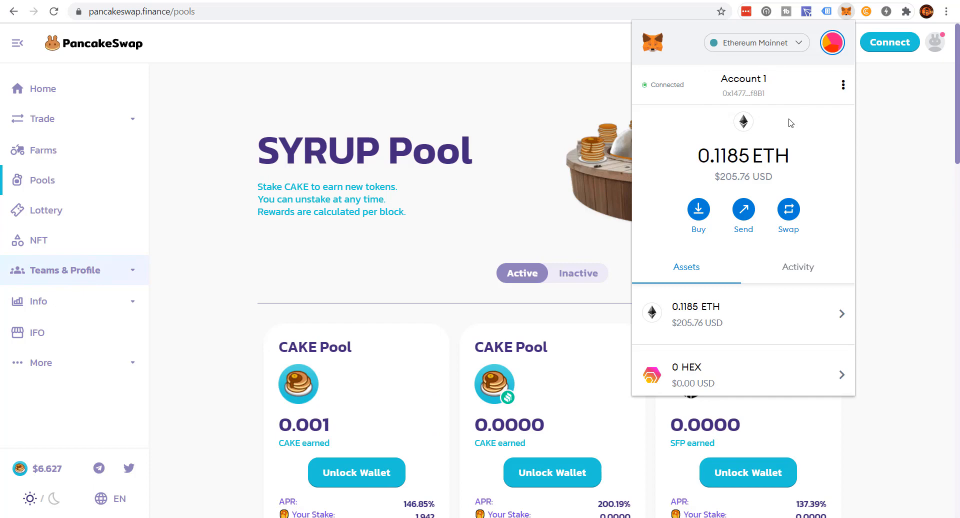
{"action": "left_click", "coordinate": [756, 42]}
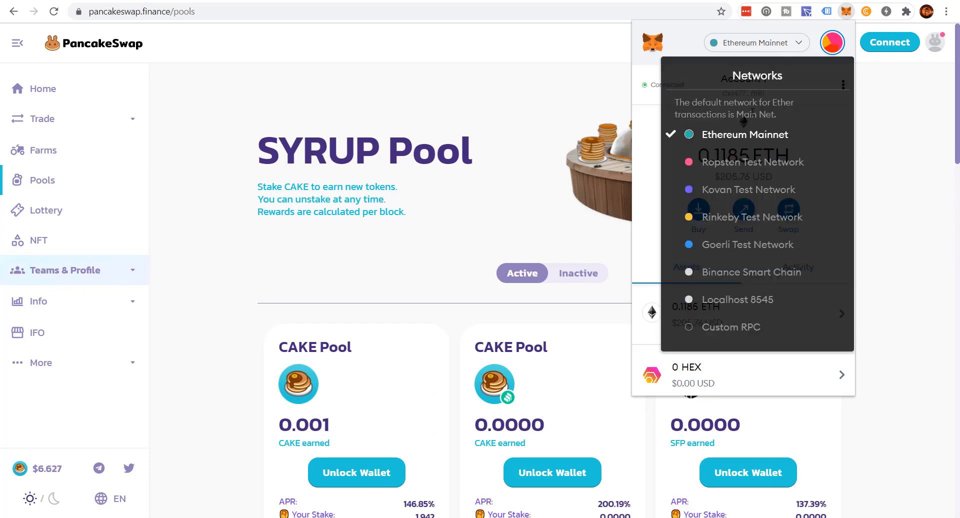
{"action": "mouse_move", "coordinate": [735, 166]}
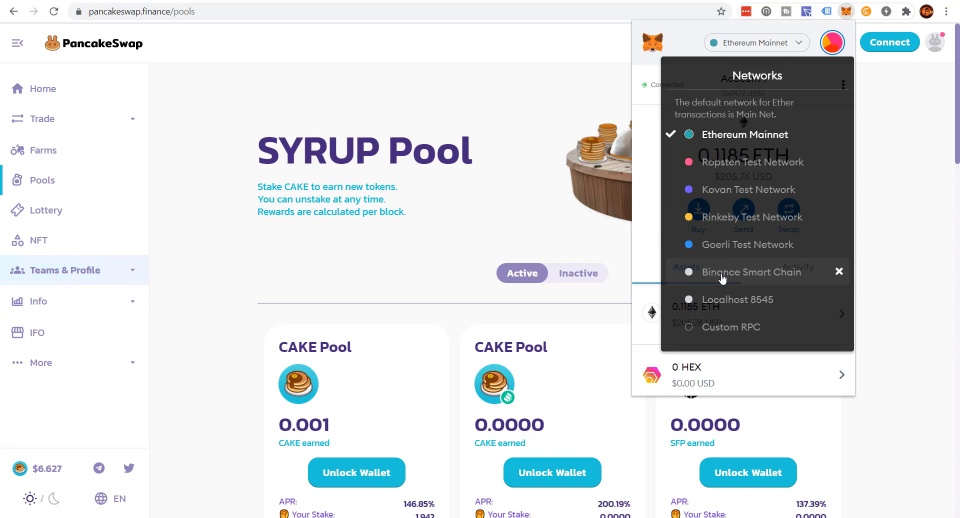
{"action": "mouse_move", "coordinate": [758, 280]}
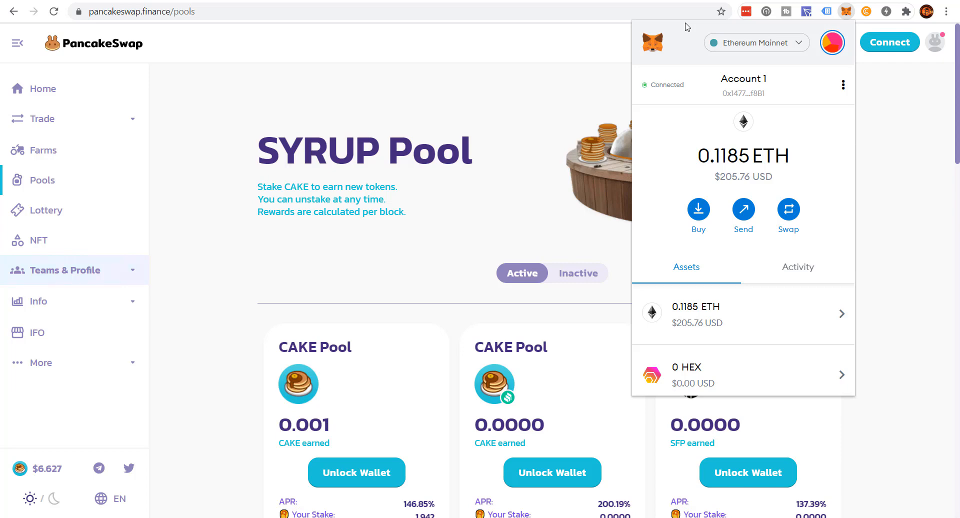
{"action": "mouse_move", "coordinate": [318, 54]}
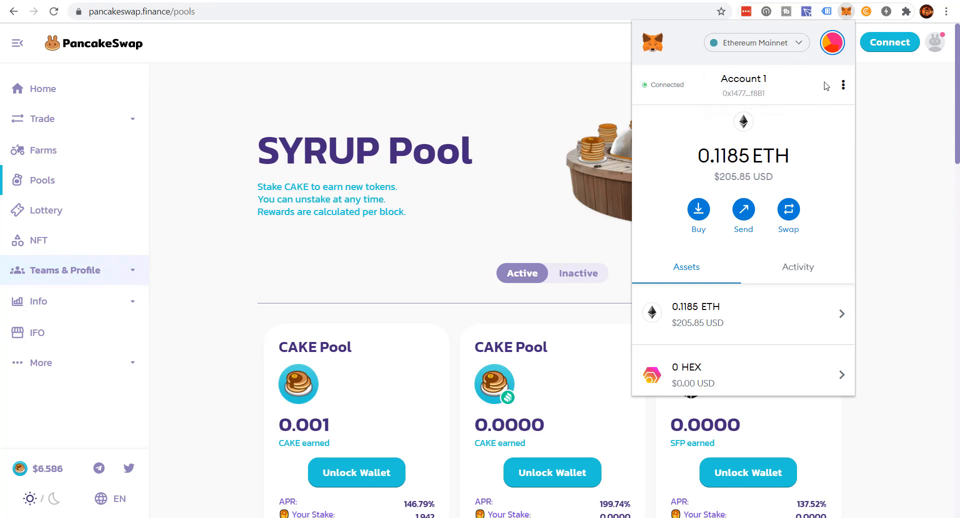
{"action": "mouse_move", "coordinate": [819, 42]}
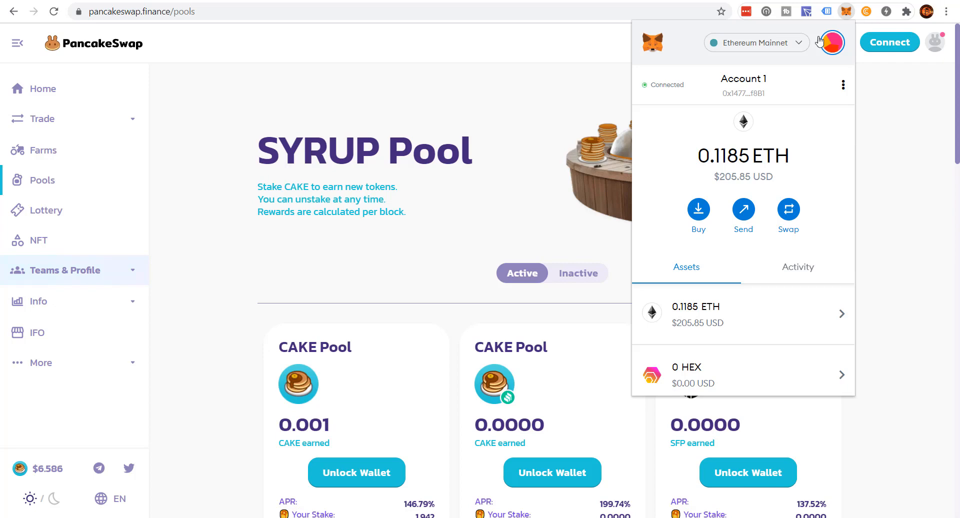
{"action": "mouse_move", "coordinate": [890, 42]}
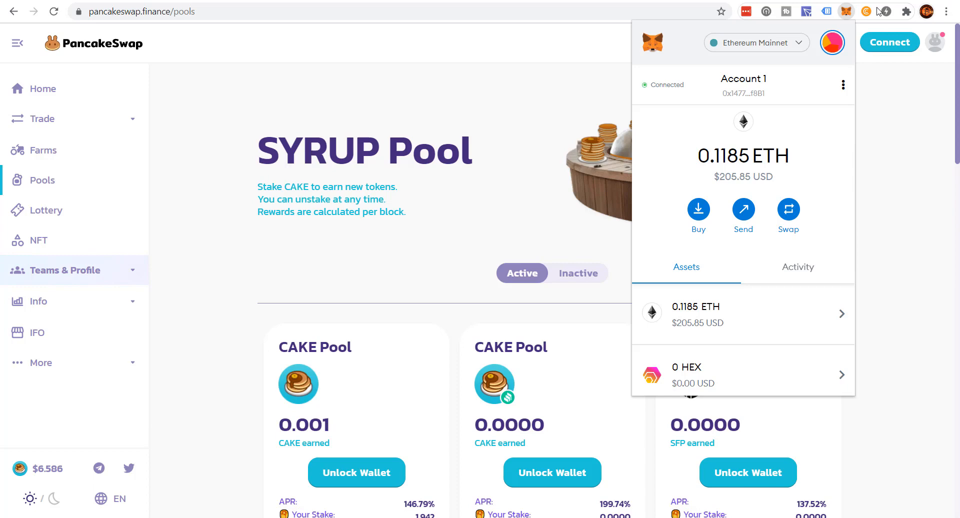
{"action": "mouse_move", "coordinate": [868, 88]}
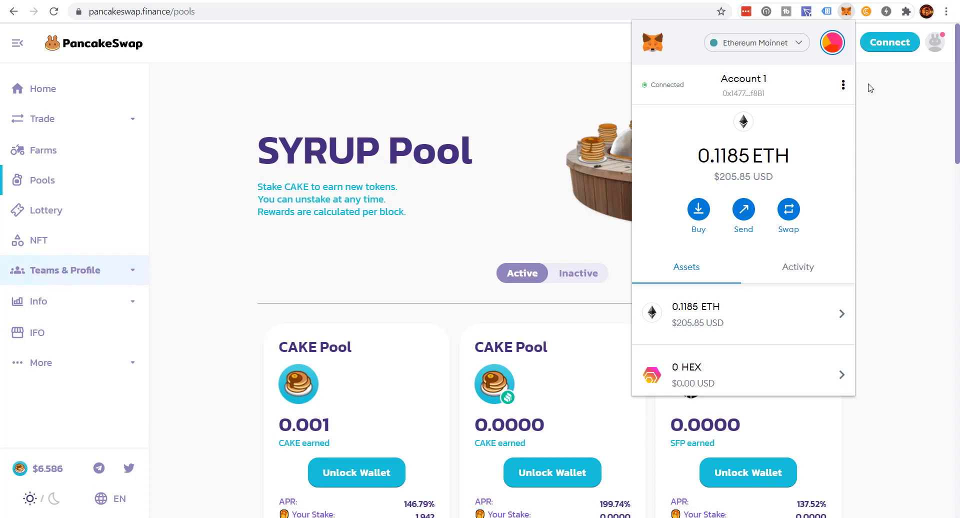
{"action": "mouse_move", "coordinate": [668, 56]}
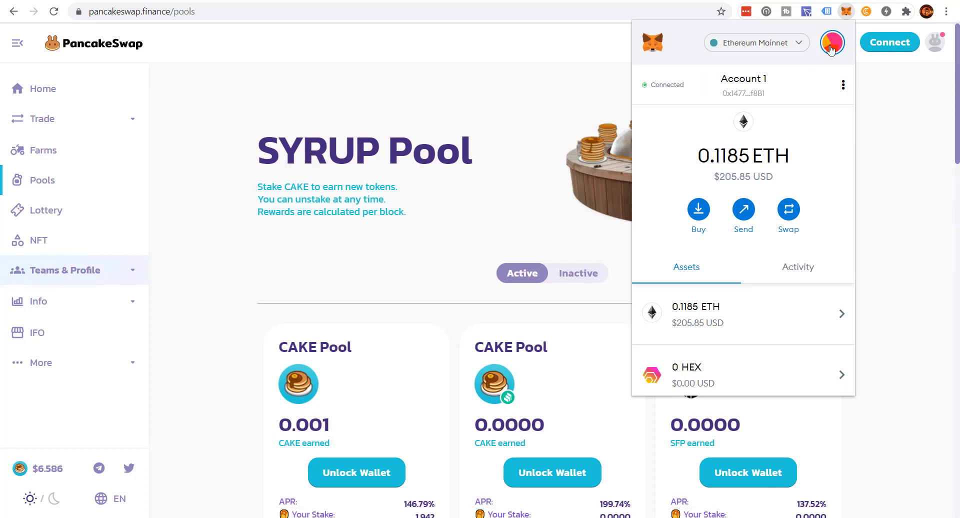
{"action": "left_click", "coordinate": [831, 42]}
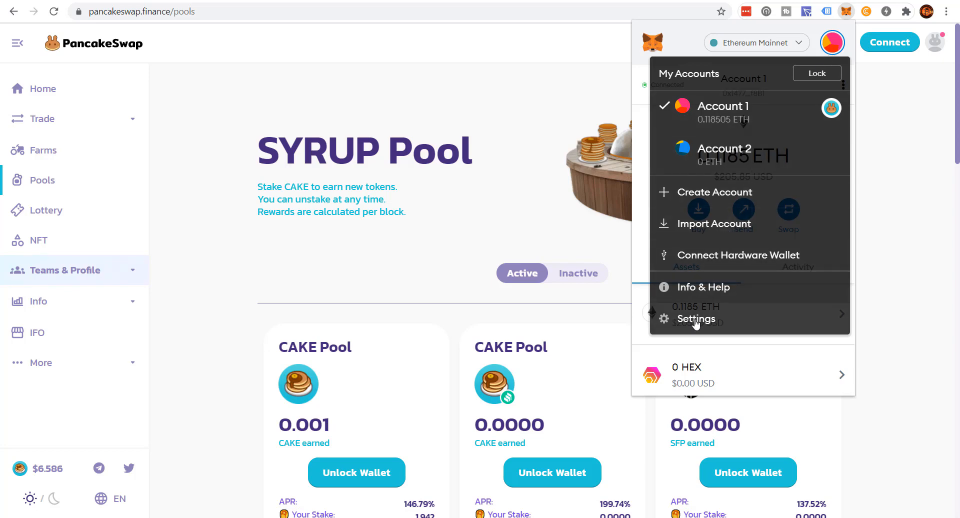
{"action": "left_click", "coordinate": [696, 318]}
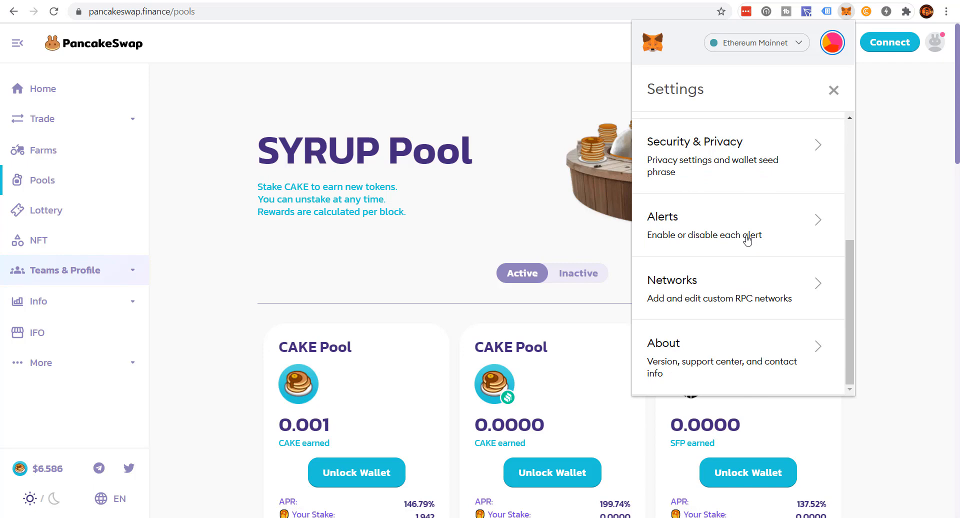
{"action": "left_click", "coordinate": [672, 280]}
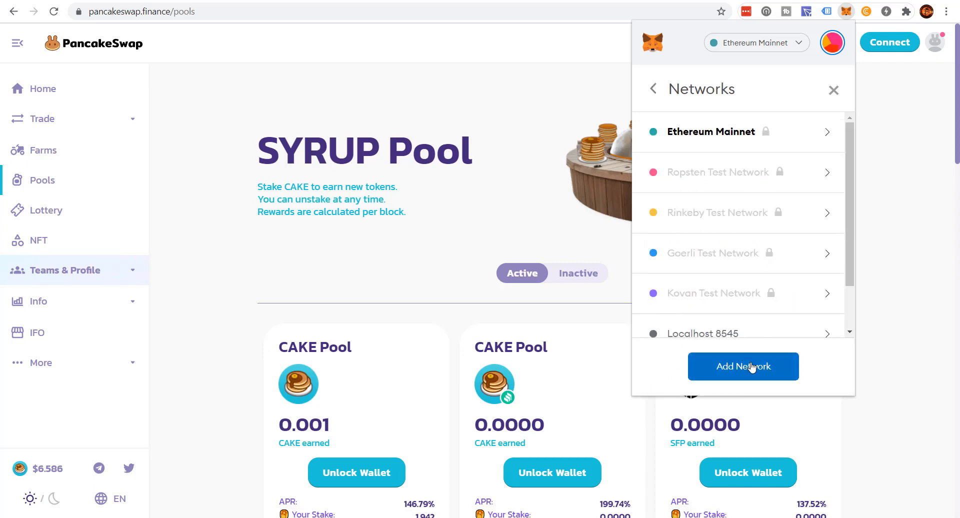
{"action": "left_click", "coordinate": [743, 366]}
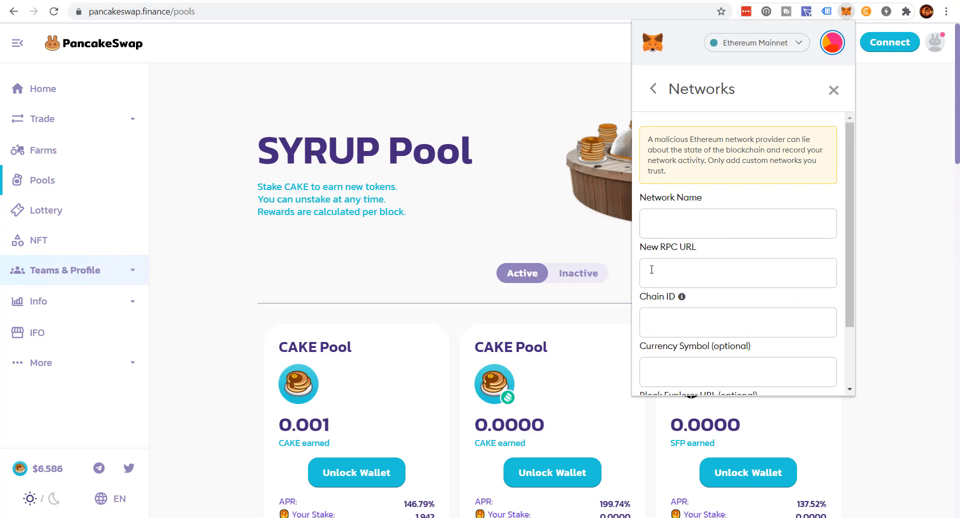
{"action": "mouse_move", "coordinate": [713, 268]}
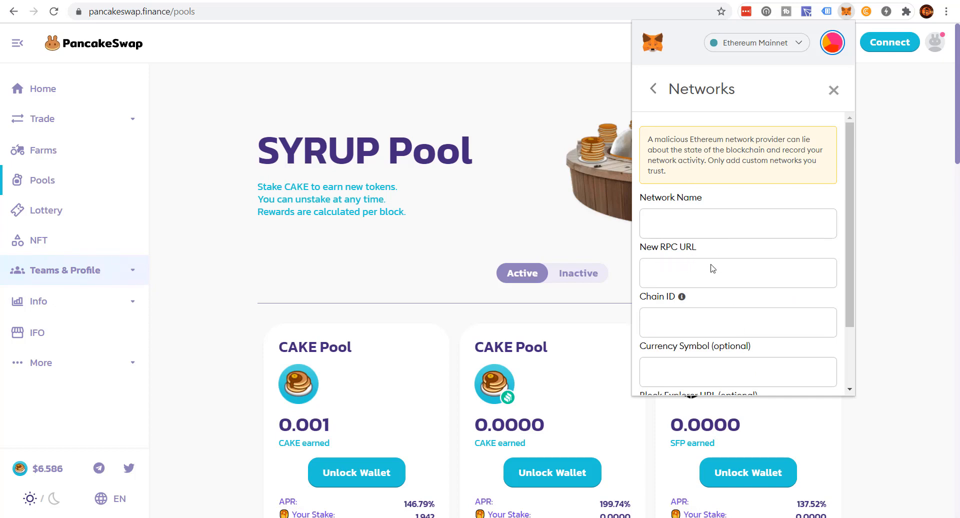
{"action": "scroll", "scroll_direction": "down", "scroll_amount": 3}
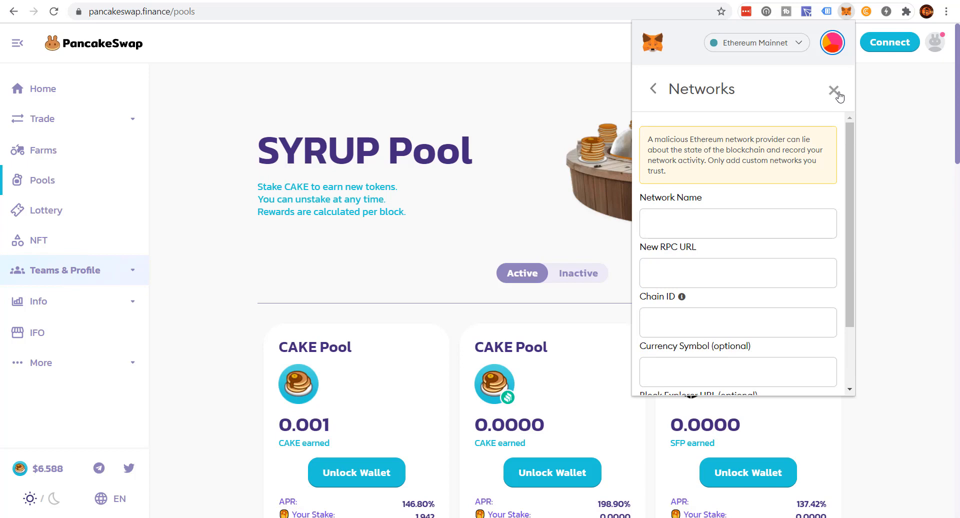
{"action": "left_click", "coordinate": [834, 89]}
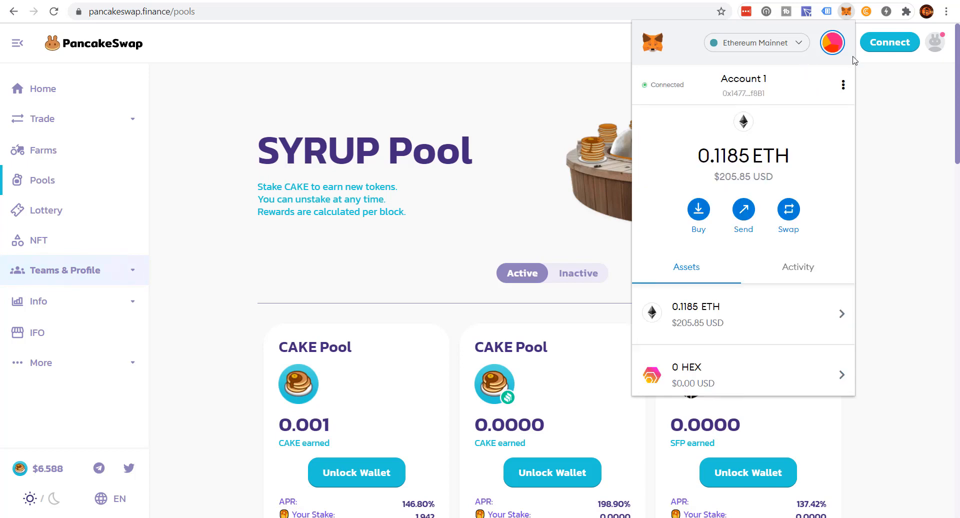
{"action": "left_click", "coordinate": [832, 42]}
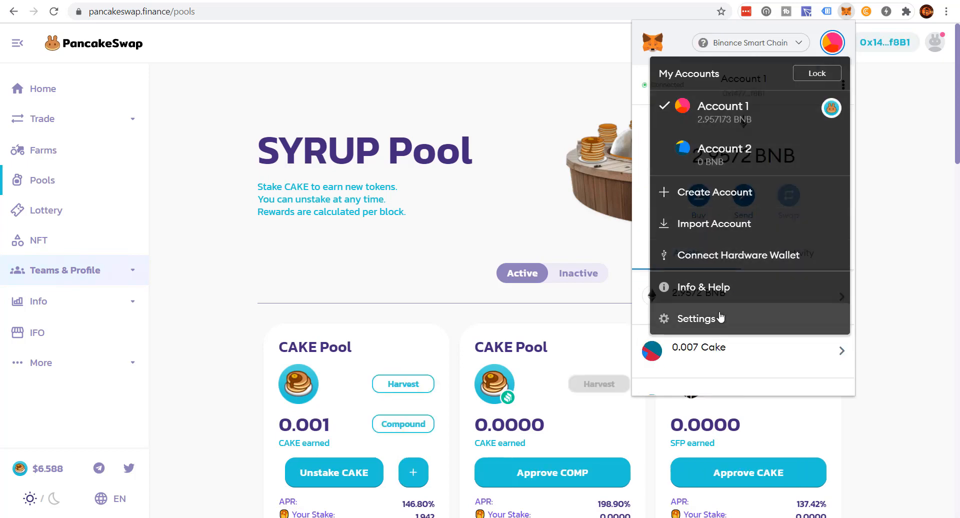
{"action": "left_click", "coordinate": [696, 318]}
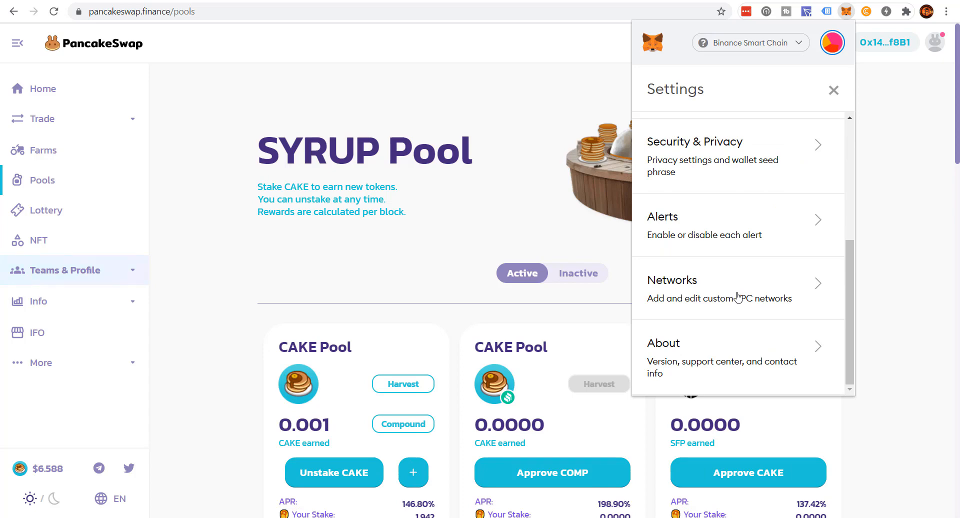
{"action": "left_click", "coordinate": [672, 280]}
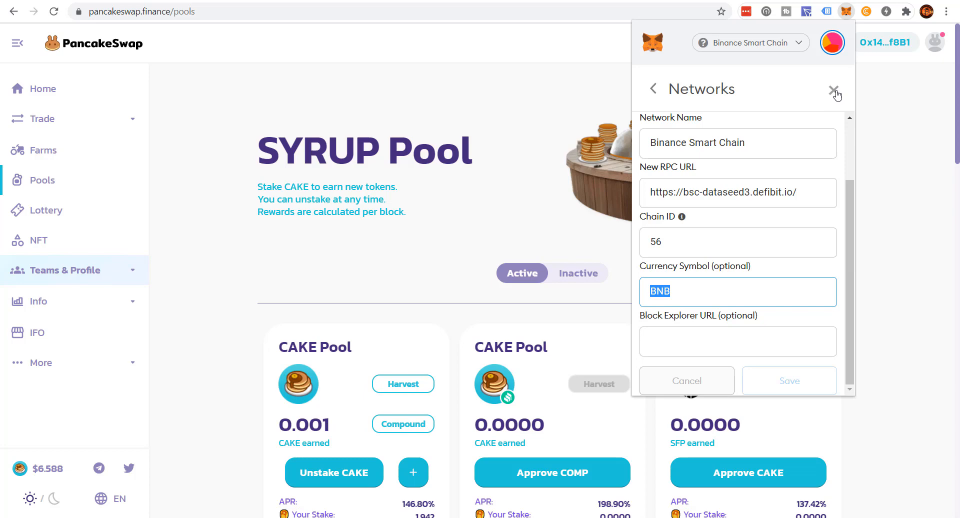
{"action": "left_click", "coordinate": [835, 89]}
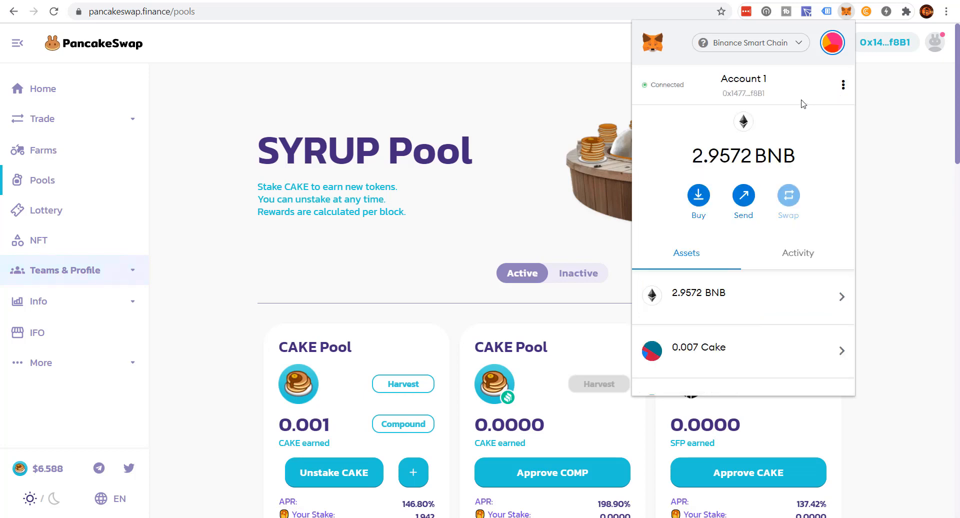
{"action": "mouse_move", "coordinate": [773, 175]}
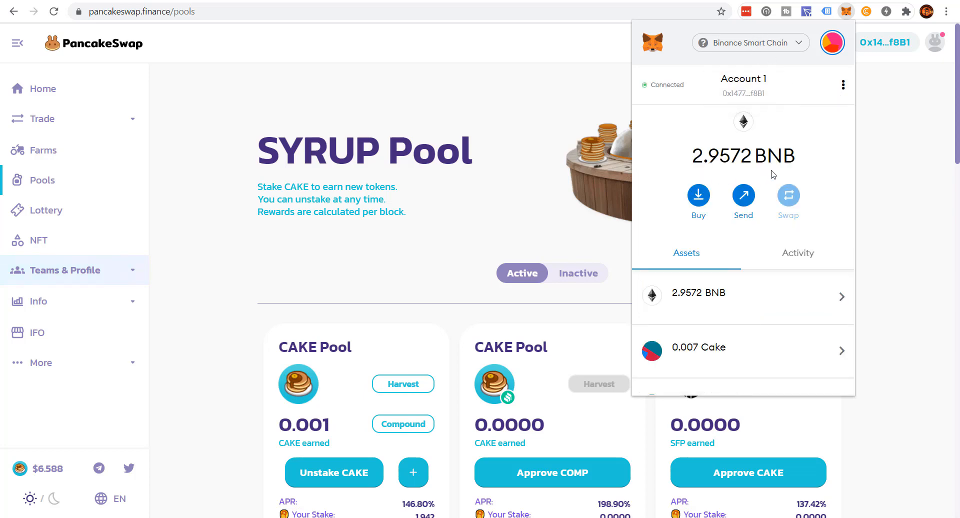
{"action": "mouse_move", "coordinate": [743, 84]}
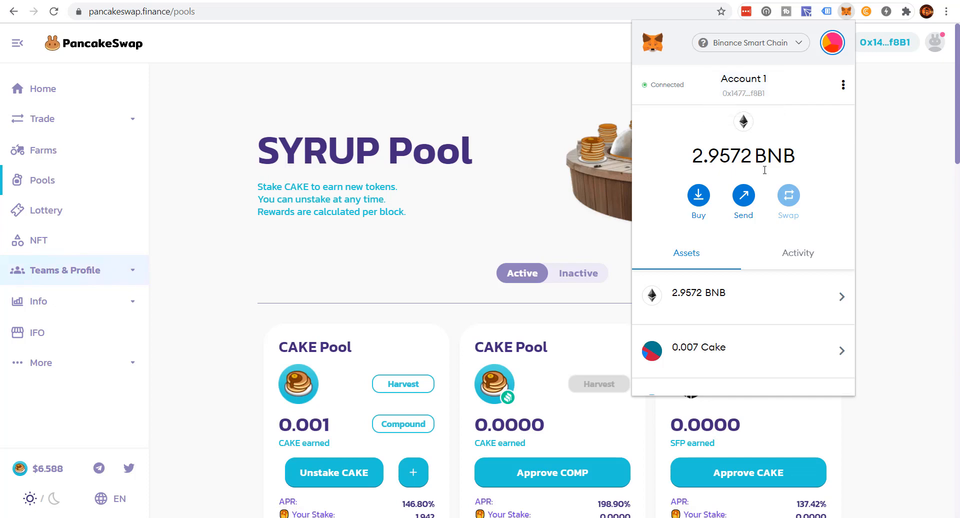
{"action": "mouse_move", "coordinate": [765, 172]}
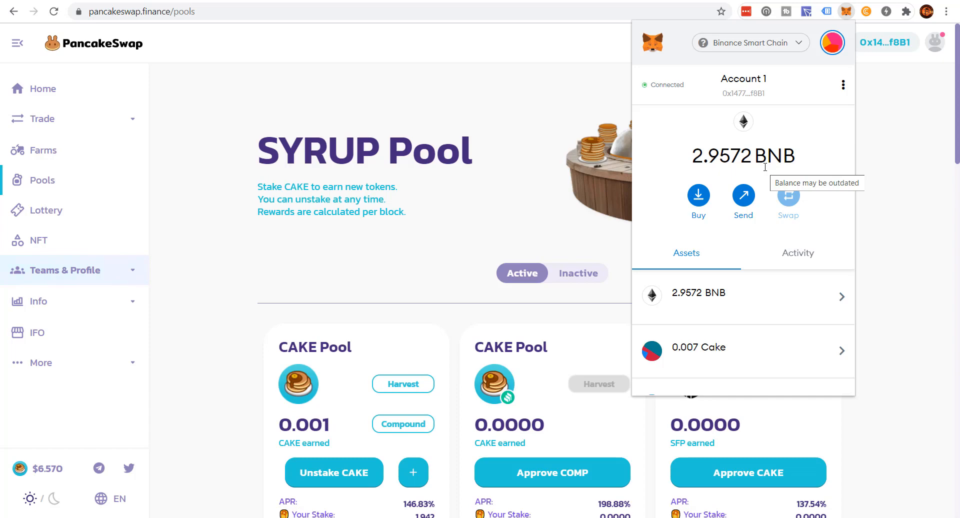
{"action": "mouse_move", "coordinate": [789, 173]}
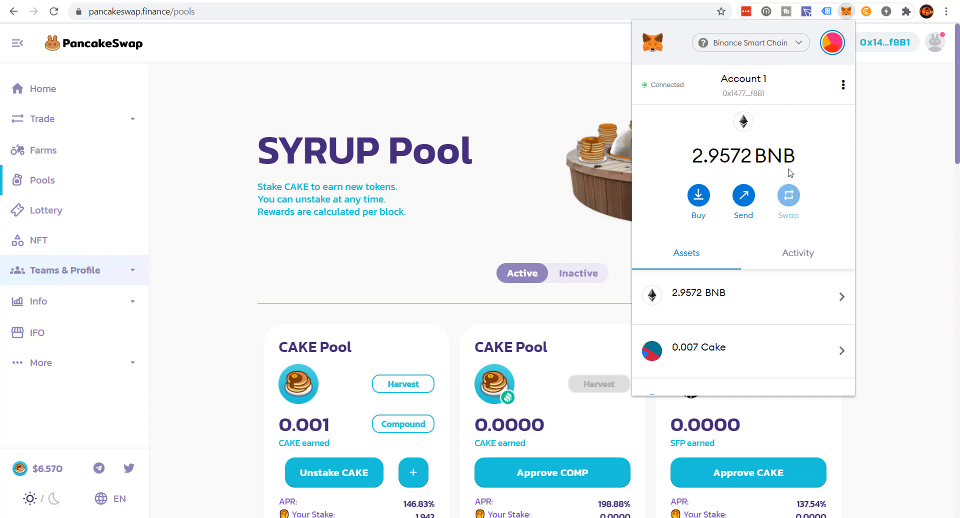
{"action": "mouse_move", "coordinate": [789, 152]}
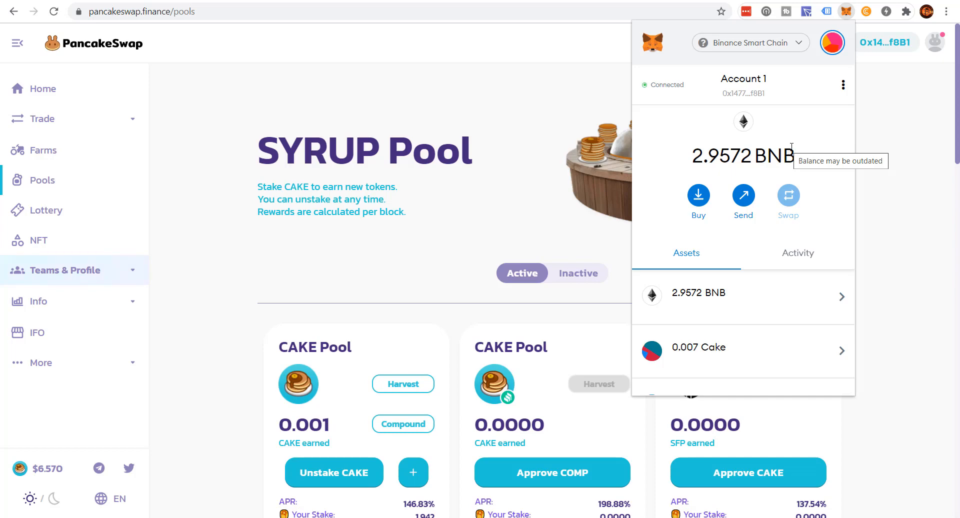
{"action": "mouse_move", "coordinate": [730, 47]}
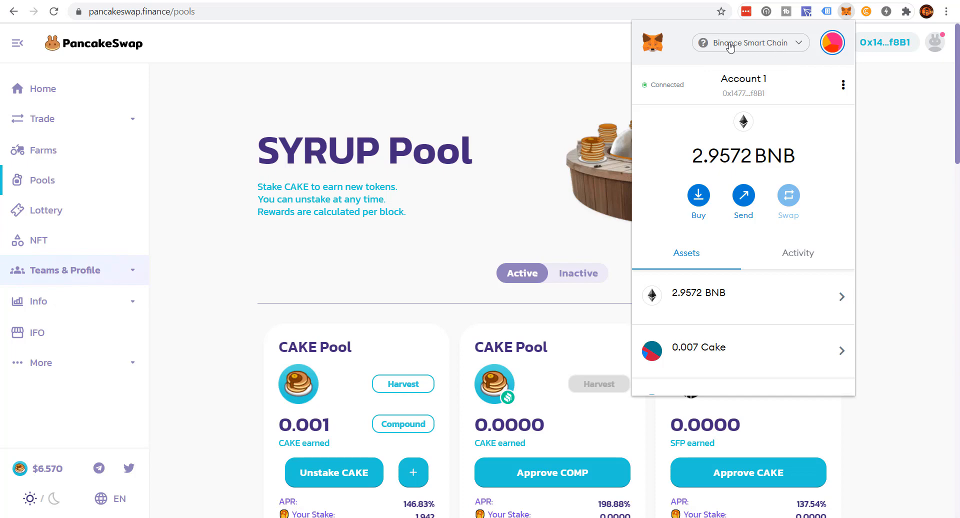
Dismiss the wallet popup to return to the connected PancakeSwap Pools page
{"action": "left_click", "coordinate": [749, 42]}
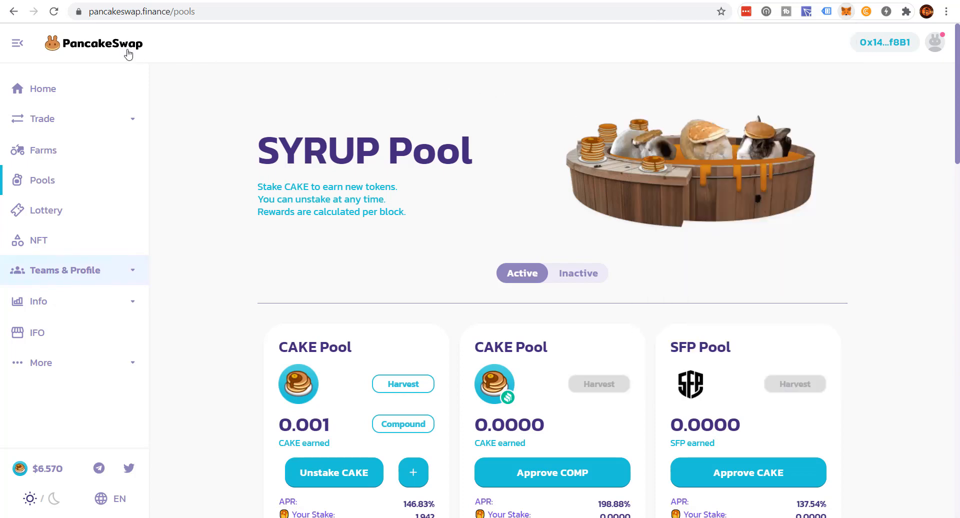
{"action": "mouse_move", "coordinate": [529, 68]}
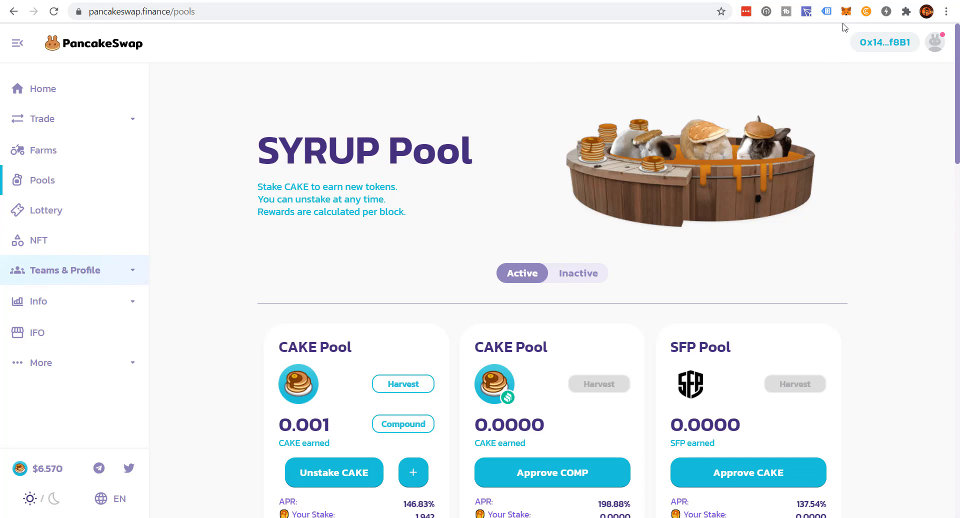
Switch the wallet to Ethereum Mainnet so PancakeSwap loses its connected account
{"action": "left_click", "coordinate": [846, 11]}
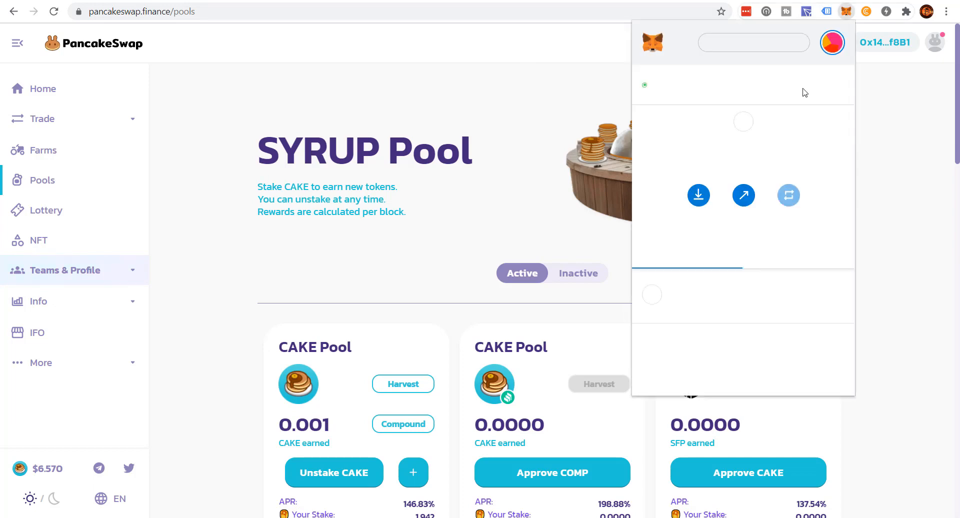
{"action": "left_click", "coordinate": [748, 42]}
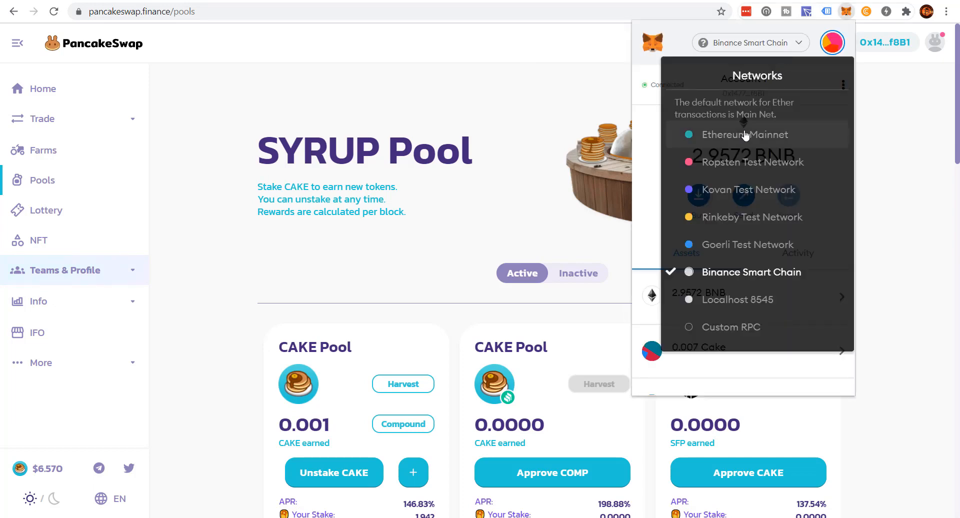
{"action": "left_click", "coordinate": [744, 134]}
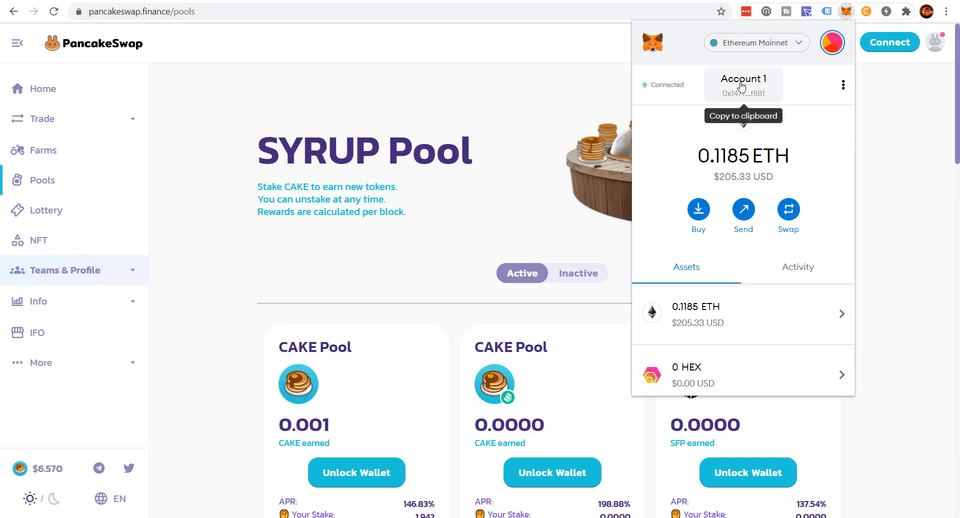
{"action": "left_click", "coordinate": [586, 58]}
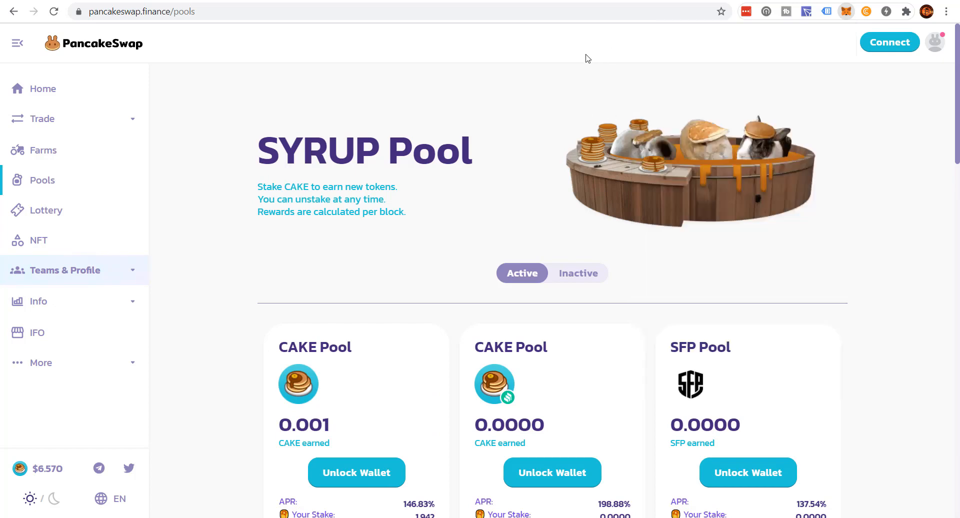
Start PancakeSwap's Connect wallet flow, cancel the wallet chooser, and bring MetaMask back up
{"action": "left_click", "coordinate": [888, 42]}
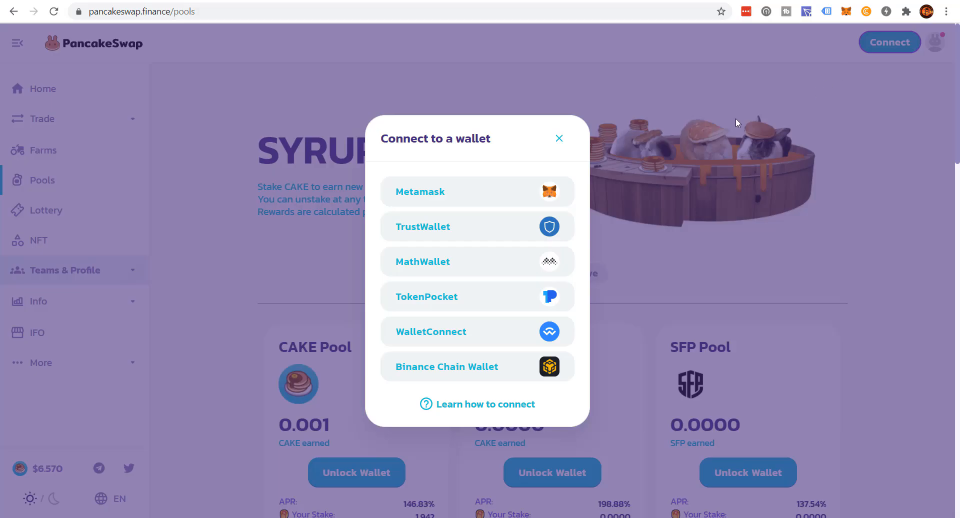
{"action": "left_click", "coordinate": [558, 138]}
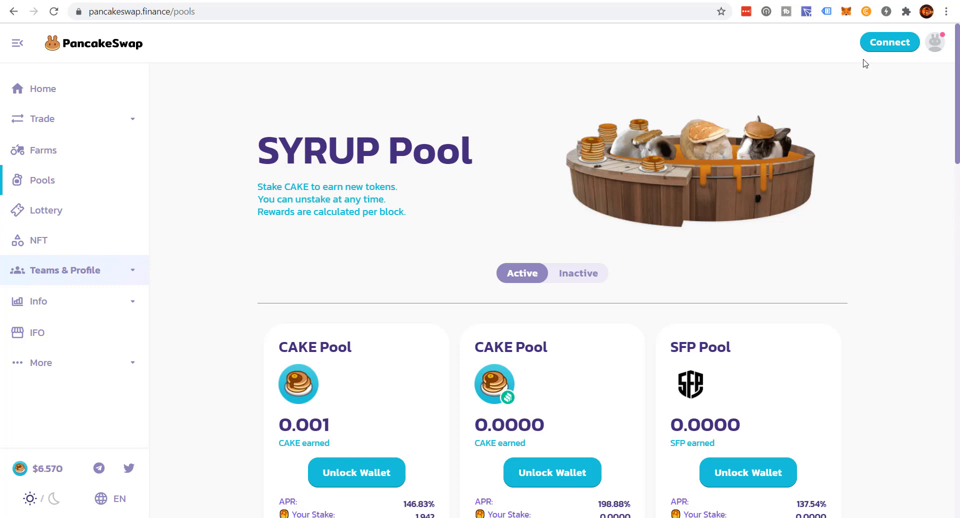
{"action": "left_click", "coordinate": [846, 11]}
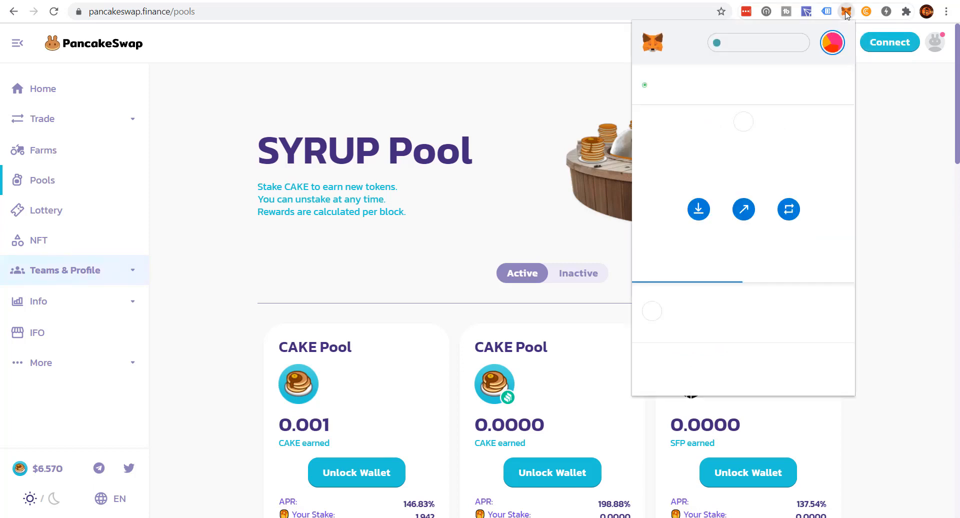
Switch back to Binance Smart Chain so PancakeSwap reconnects to Account 1
{"action": "left_click", "coordinate": [756, 42]}
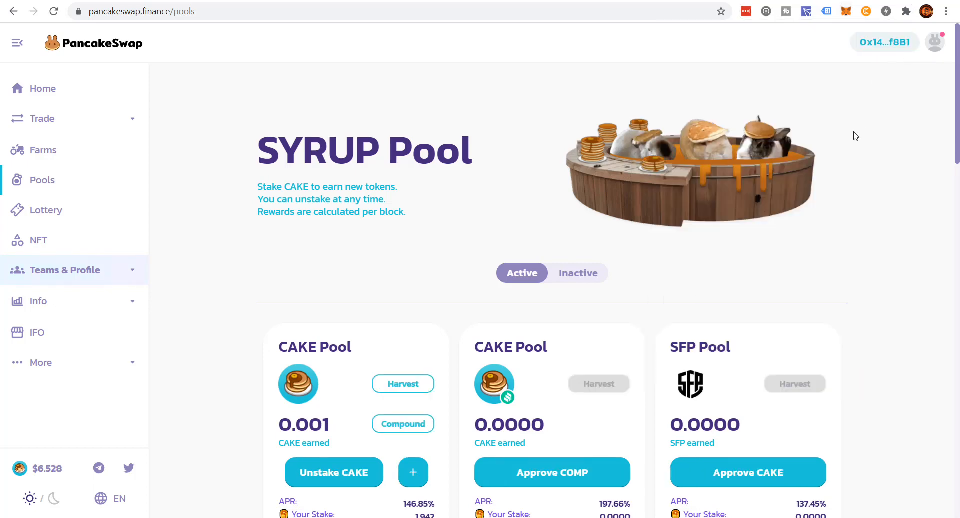
{"action": "mouse_move", "coordinate": [639, 83]}
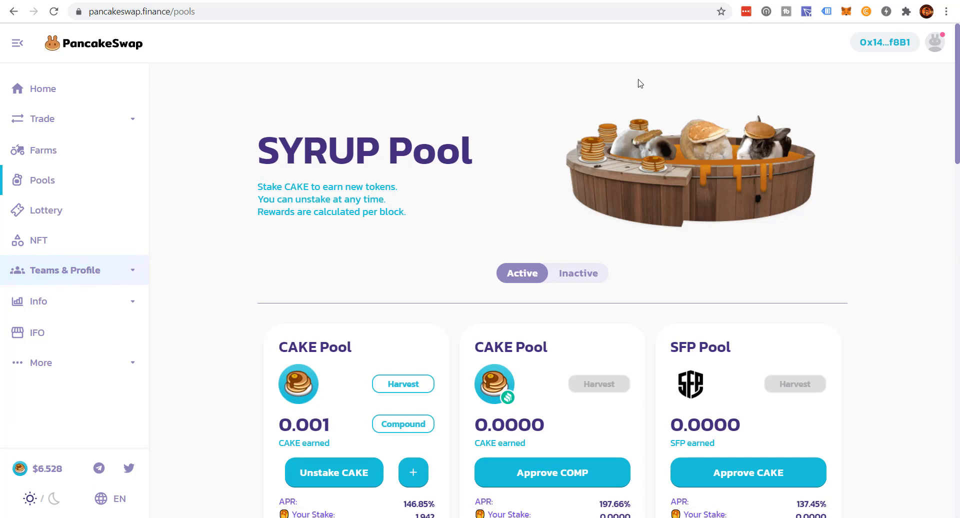
{"action": "mouse_move", "coordinate": [600, 73]}
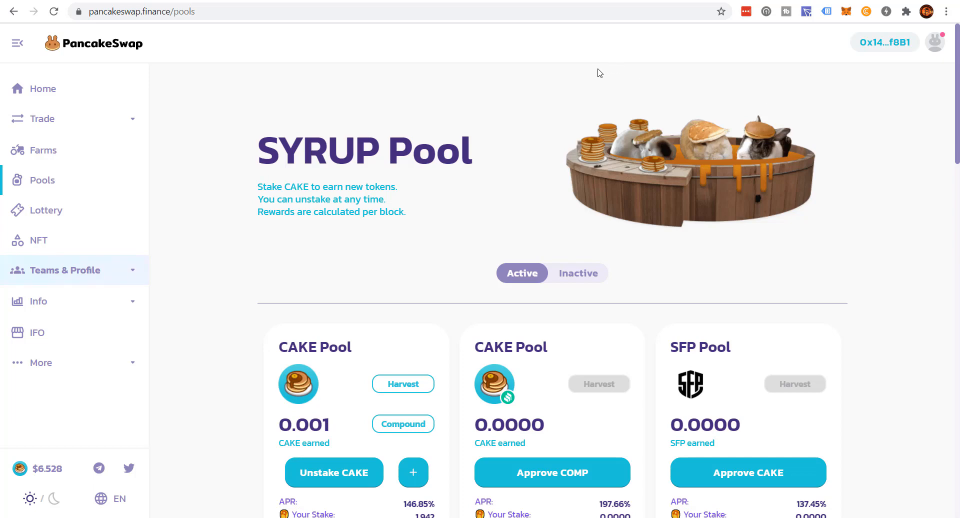